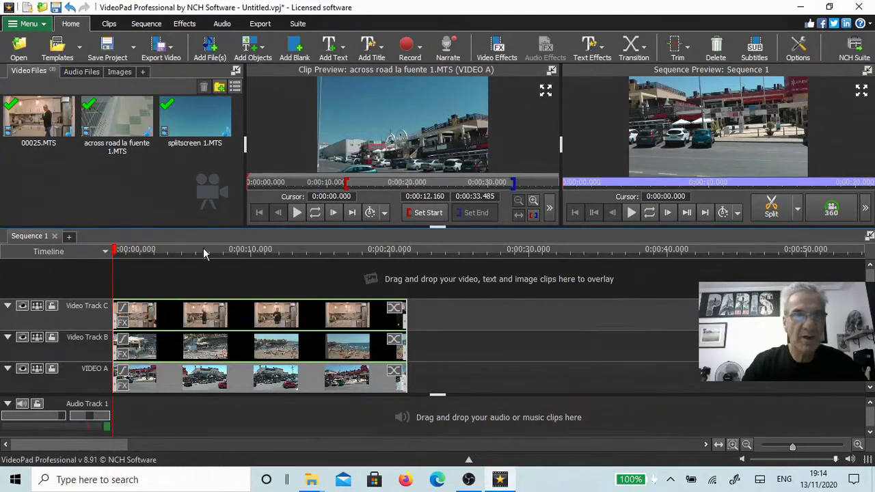
# - Add Split Screen to the across road la fuente 1.MTS clip, using Horizontal 3 layout with region A
pyautogui.click(39, 120)
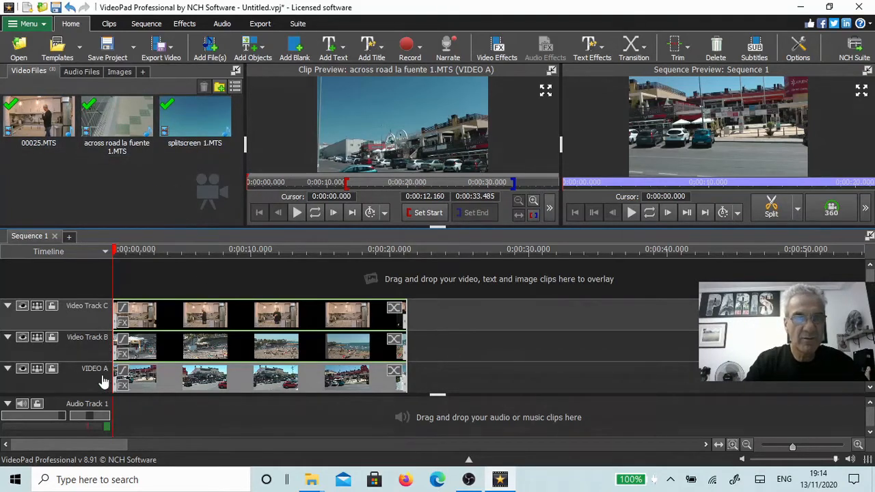
pyautogui.moveTo(101, 351)
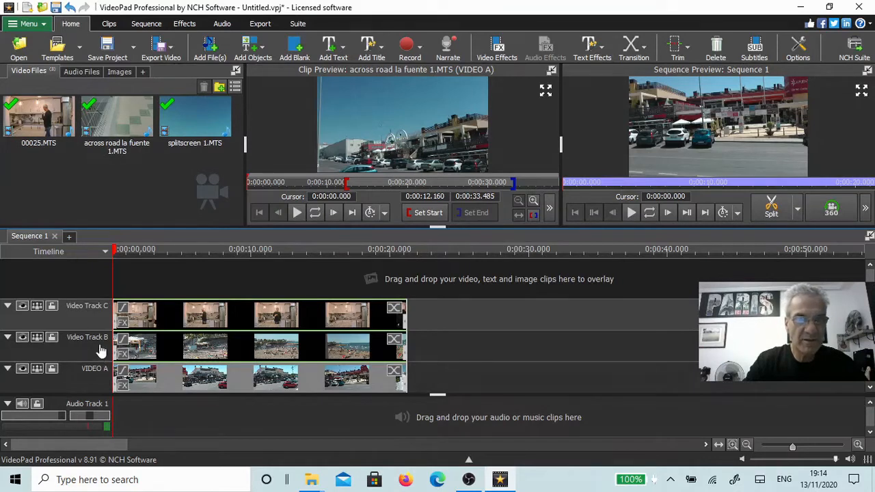
pyautogui.moveTo(101, 320)
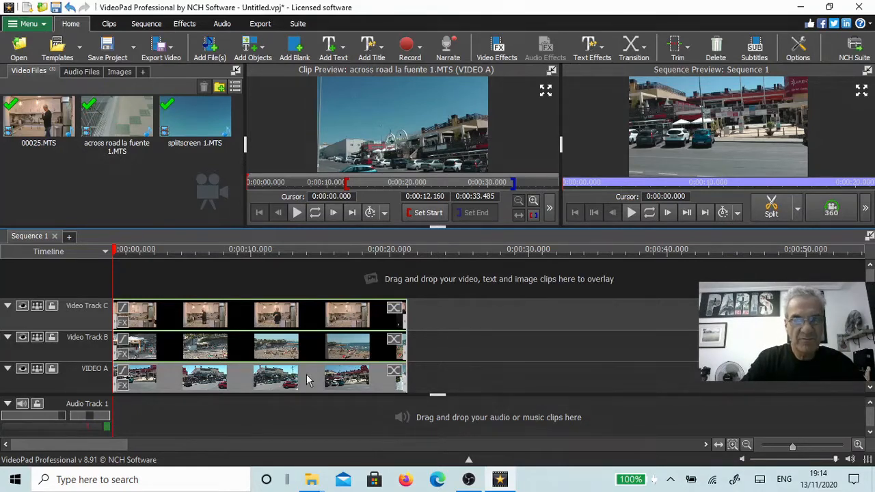
pyautogui.moveTo(173, 382)
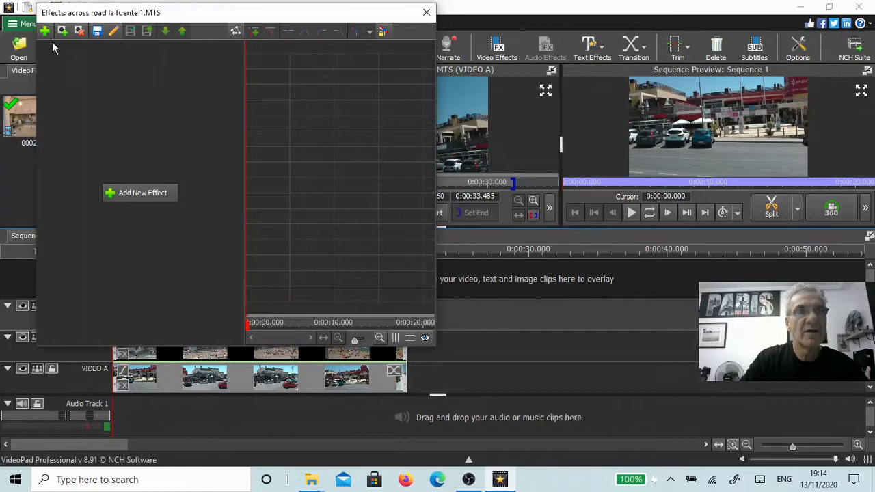
pyautogui.moveTo(44, 32)
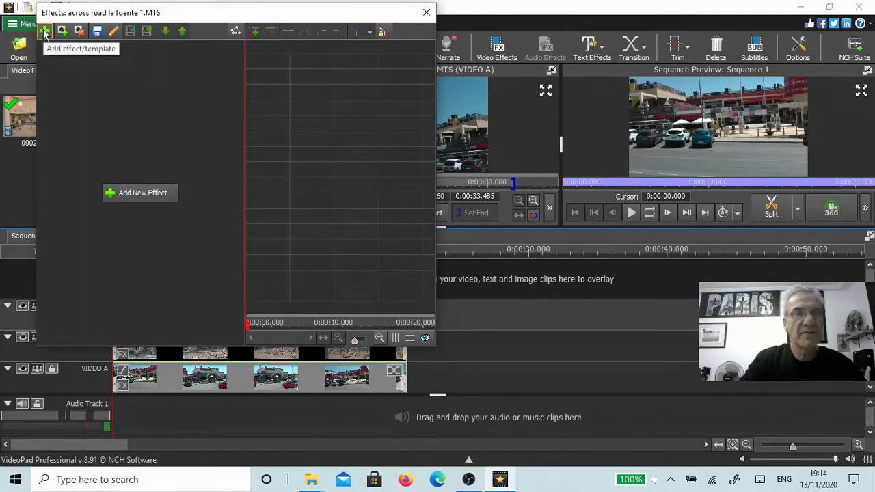
pyautogui.click(61, 31)
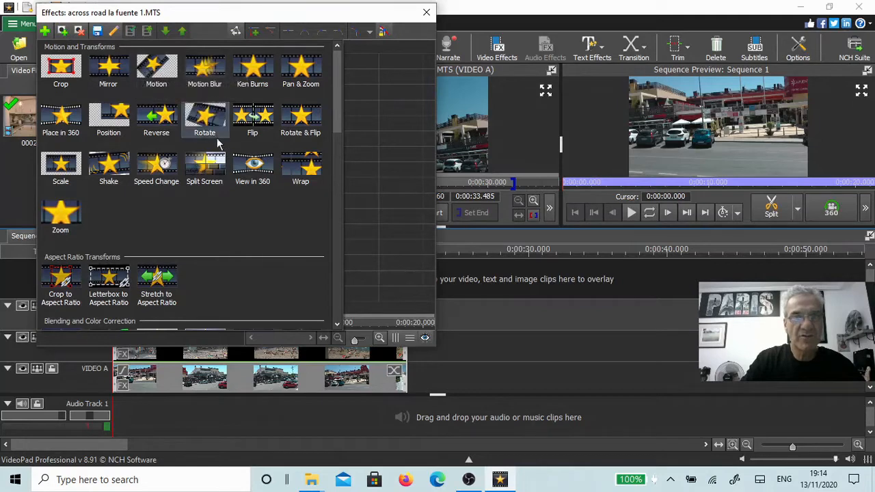
pyautogui.moveTo(204, 164)
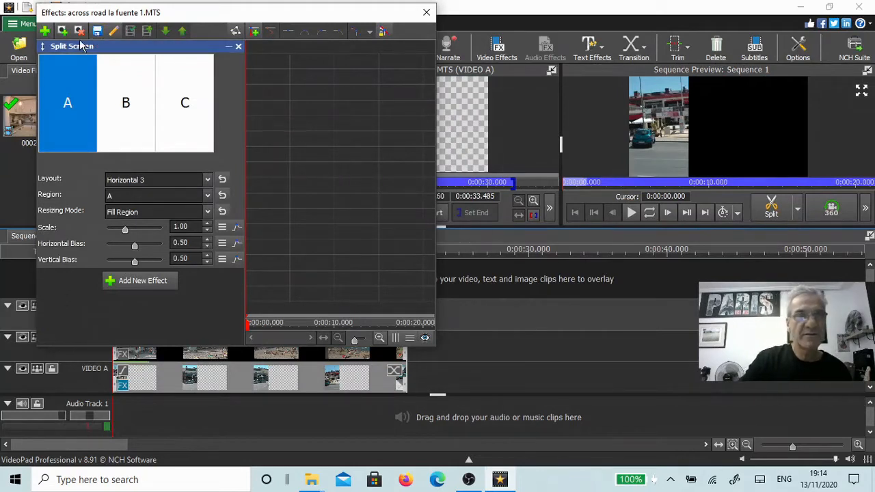
pyautogui.moveTo(89, 166)
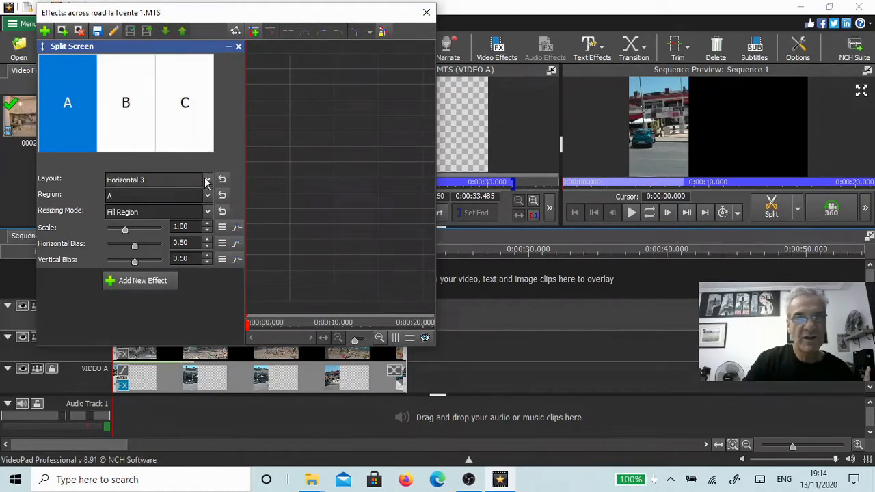
pyautogui.click(208, 180)
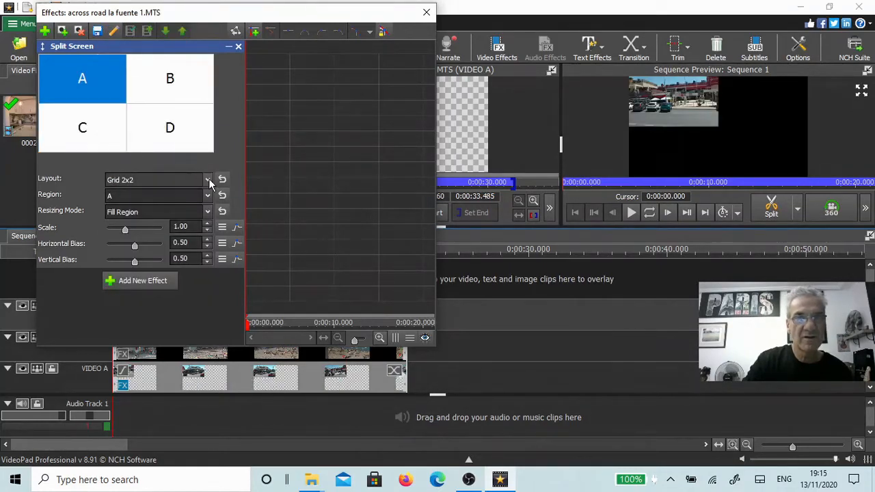
pyautogui.click(207, 180)
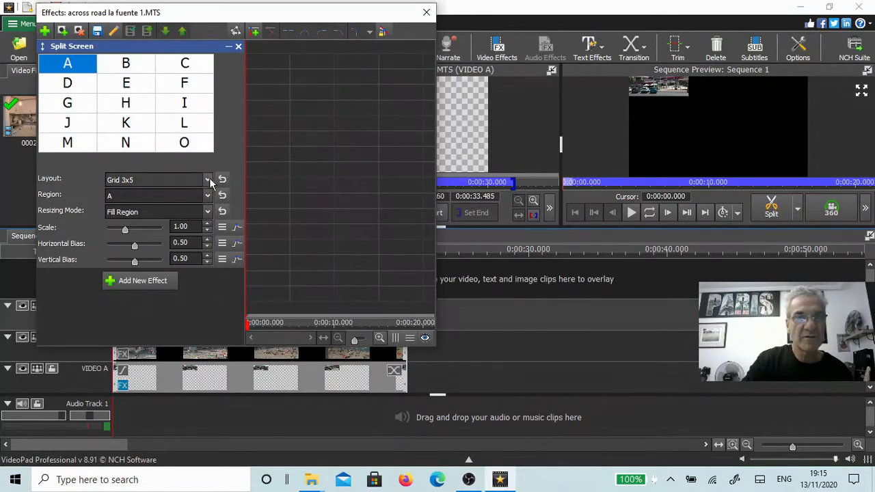
pyautogui.click(208, 180)
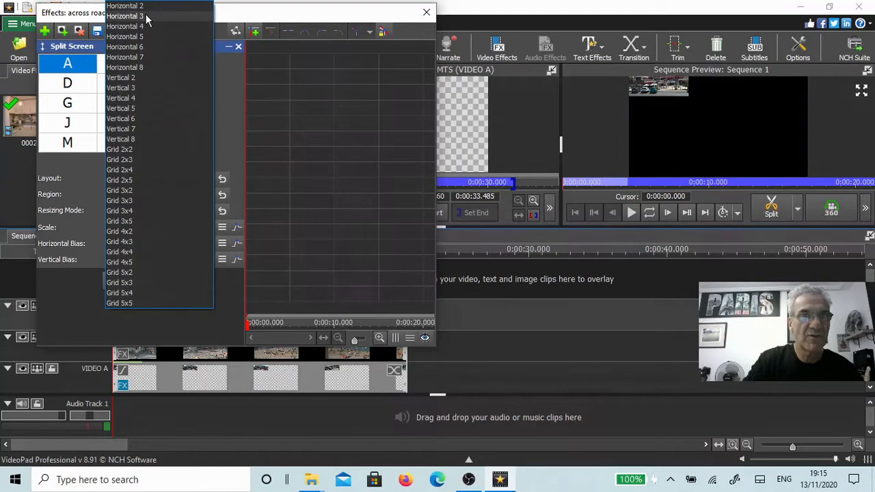
pyautogui.click(125, 15)
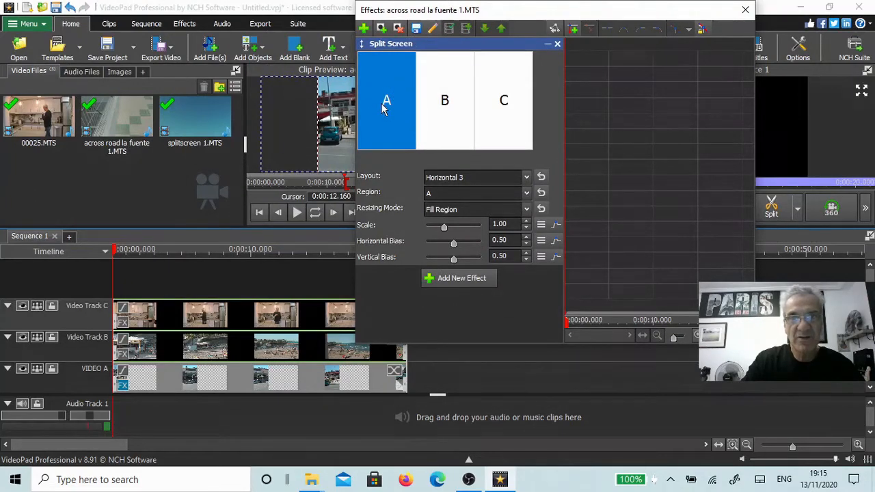
pyautogui.click(745, 9)
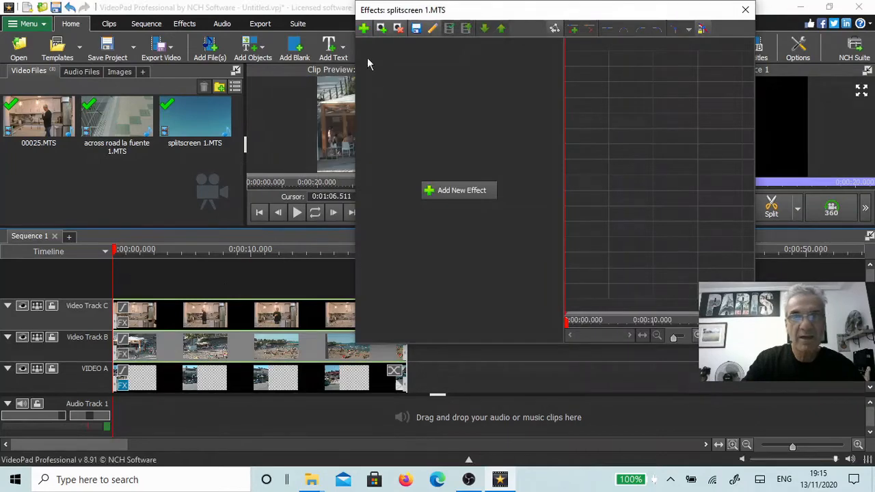
# - Give the splitscreen 1.MTS clip a Horizontal 3 split screen showing middle region B
pyautogui.click(365, 28)
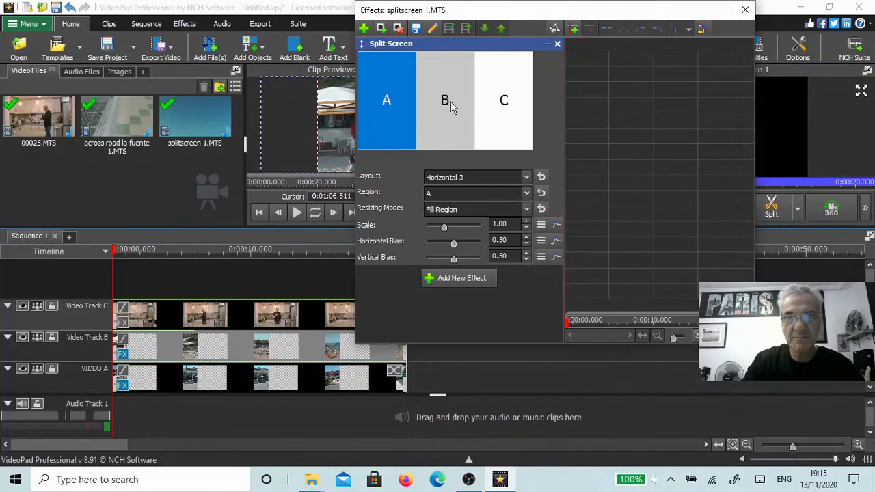
pyautogui.click(445, 101)
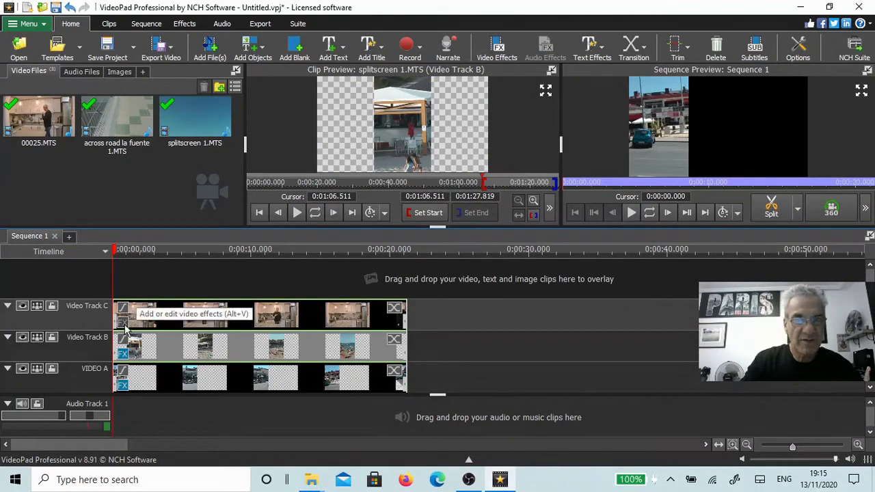
# - Add Split Screen to the 00025.MTS kitchen clip, keep right region C, and close Effects
pyautogui.click(123, 310)
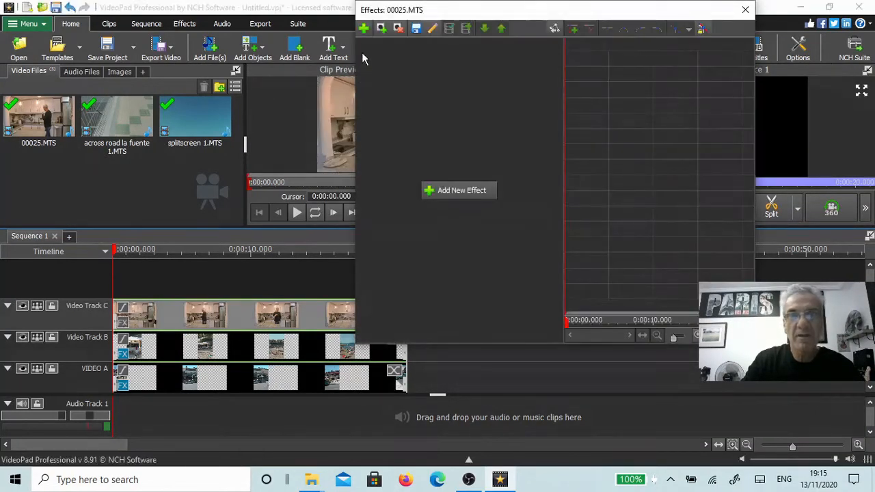
pyautogui.click(457, 190)
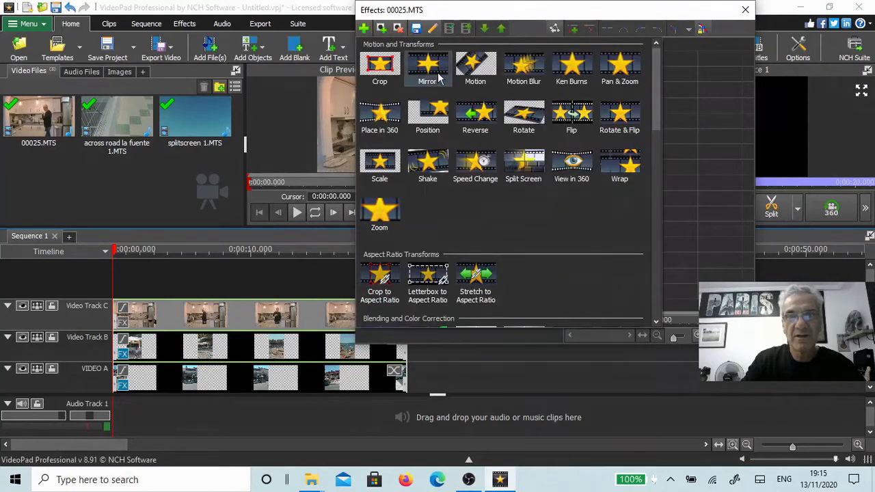
pyautogui.moveTo(524, 164)
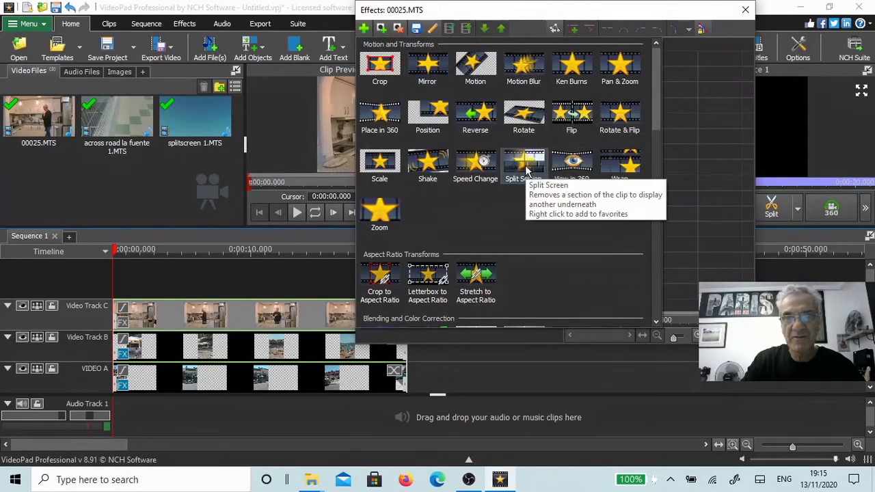
pyautogui.click(523, 164)
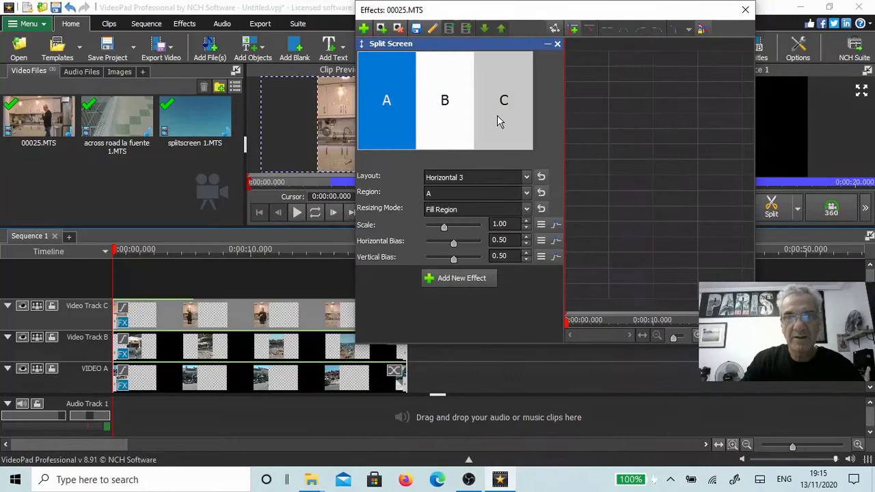
pyautogui.click(504, 100)
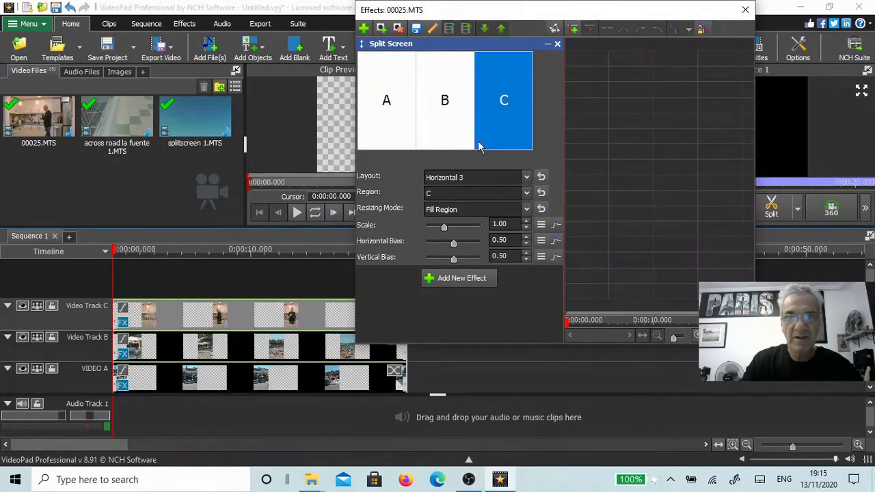
pyautogui.moveTo(479, 147)
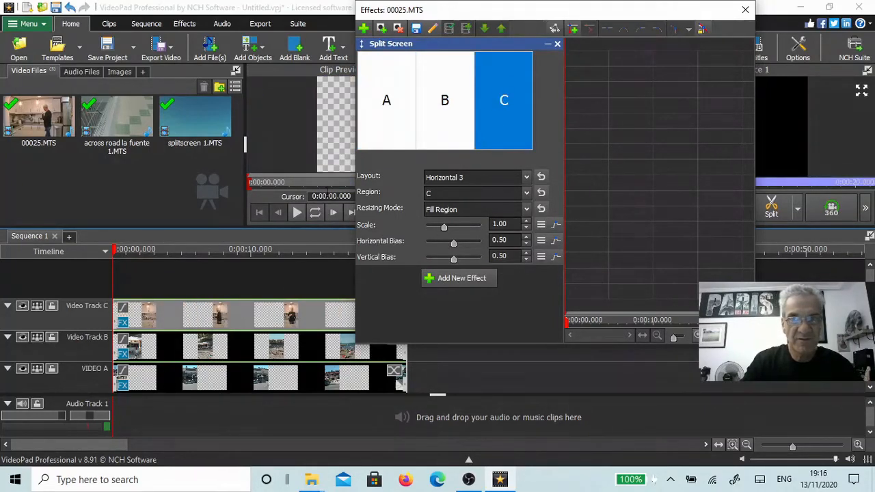
pyautogui.moveTo(489, 73)
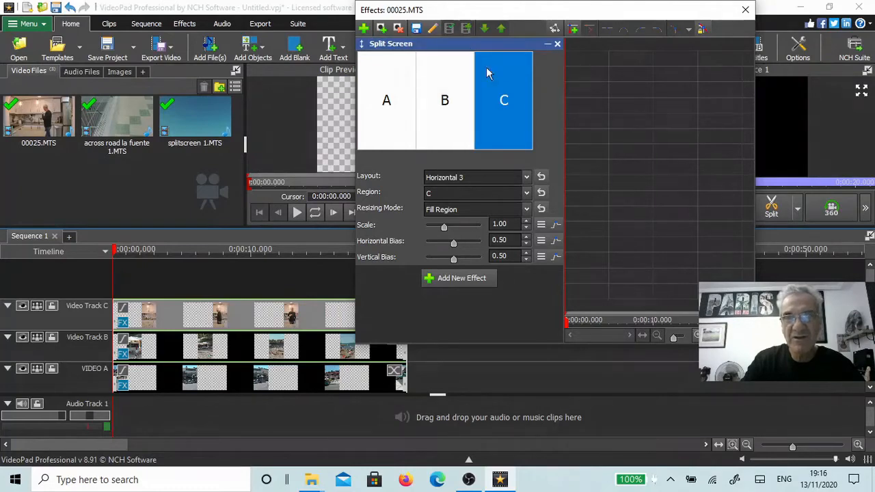
pyautogui.moveTo(739, 17)
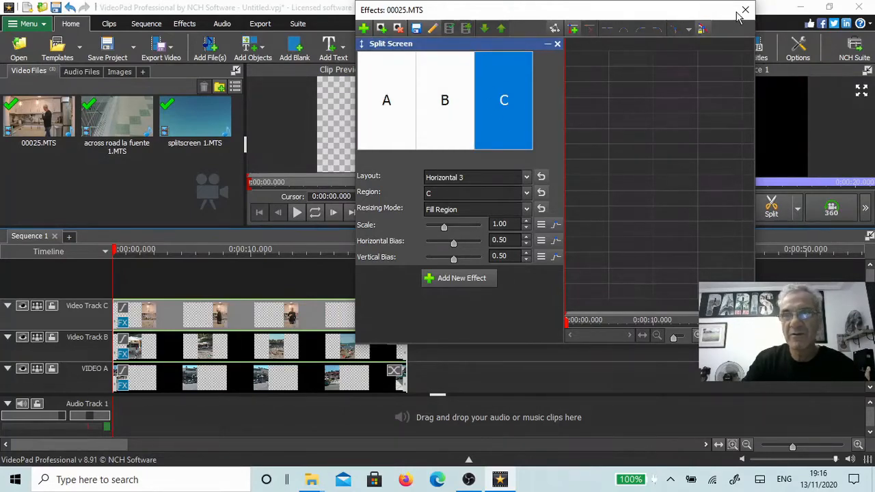
pyautogui.click(744, 10)
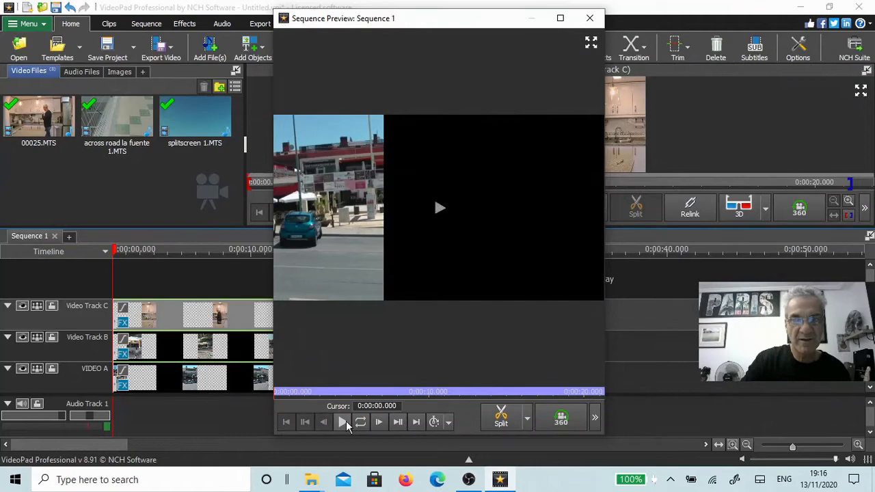
# - Play the undocked sequence preview to check the street, beach and kitchen panels
pyautogui.click(342, 421)
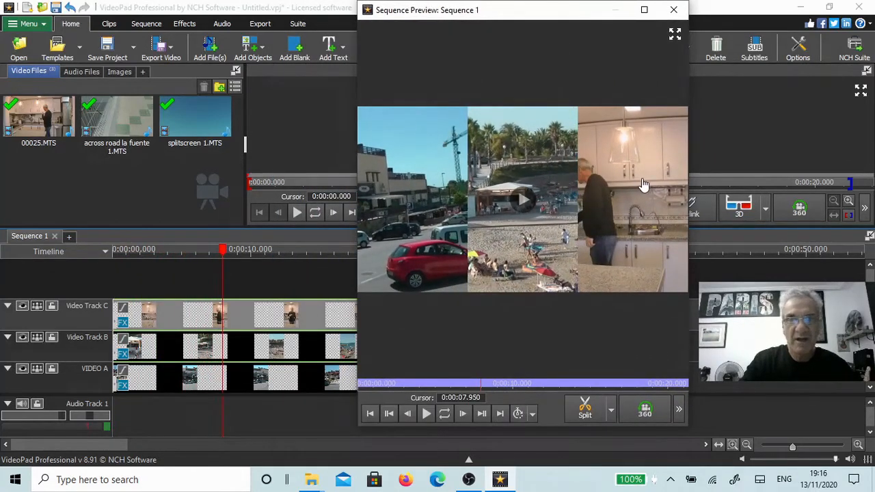
pyautogui.moveTo(609, 189)
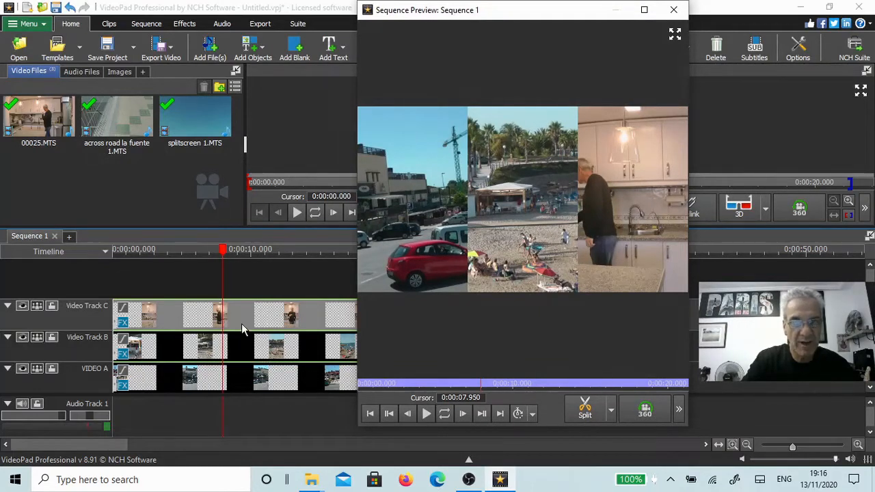
pyautogui.moveTo(306, 317)
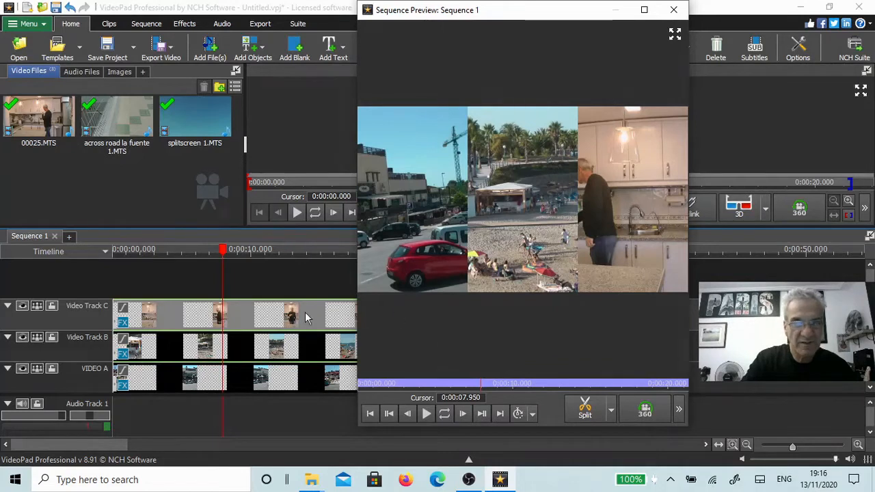
pyautogui.moveTo(460, 241)
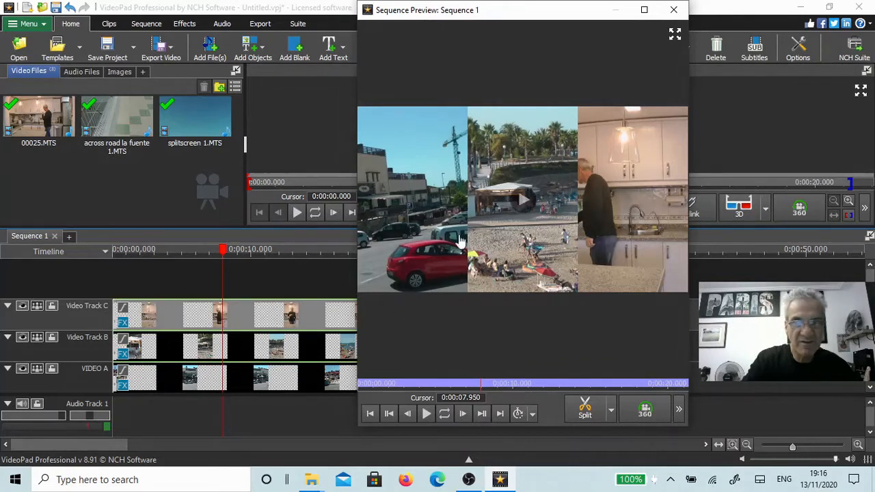
pyautogui.moveTo(618, 212)
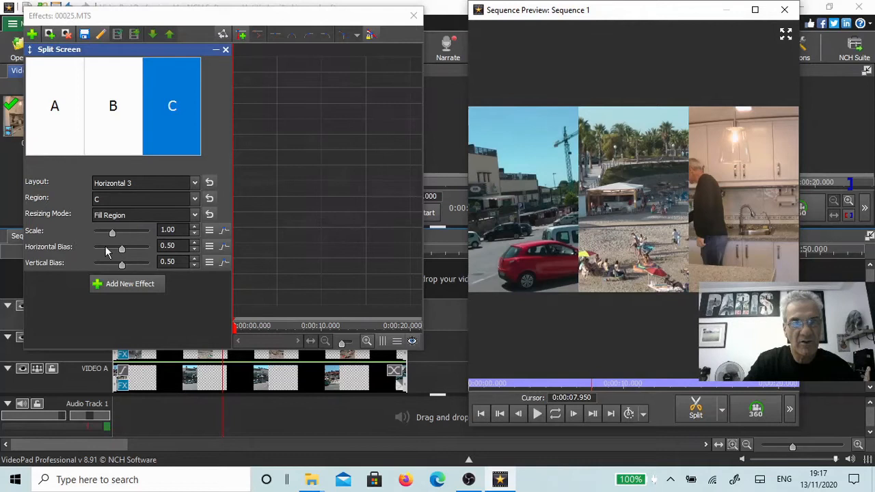
# - Shift the kitchen footage to a horizontal bias of 0.42 within region C
pyautogui.moveTo(121, 249); pyautogui.dragTo(125, 248)
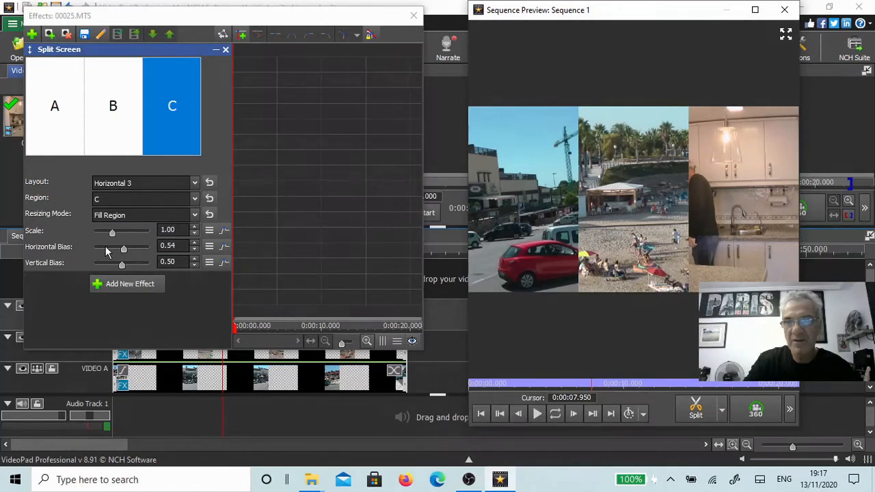
pyautogui.moveTo(123, 249); pyautogui.dragTo(117, 249)
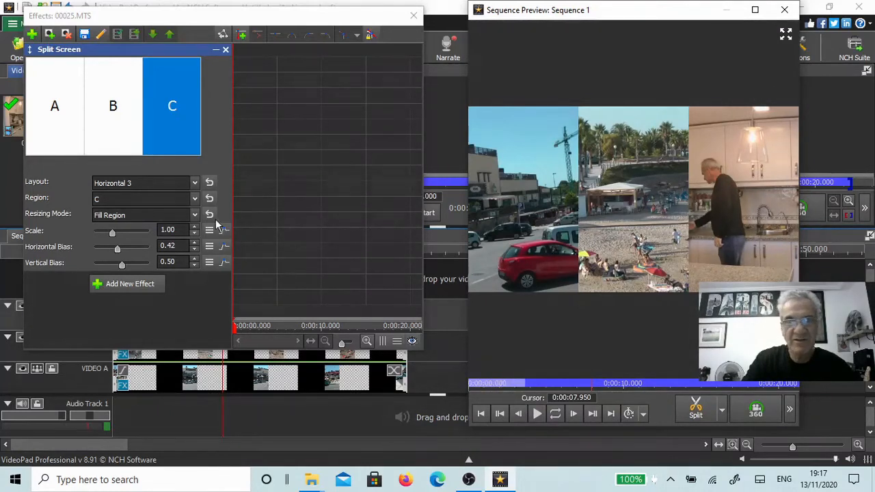
pyautogui.moveTo(117, 248); pyautogui.dragTo(110, 248)
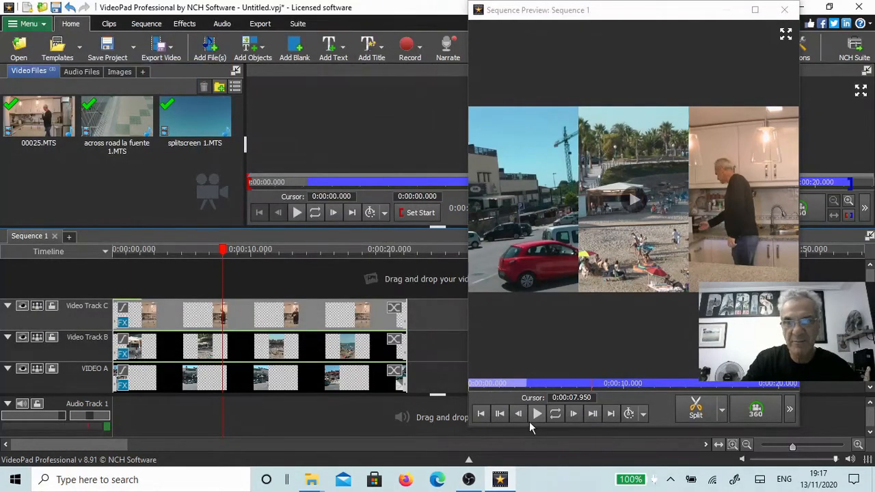
pyautogui.click(536, 414)
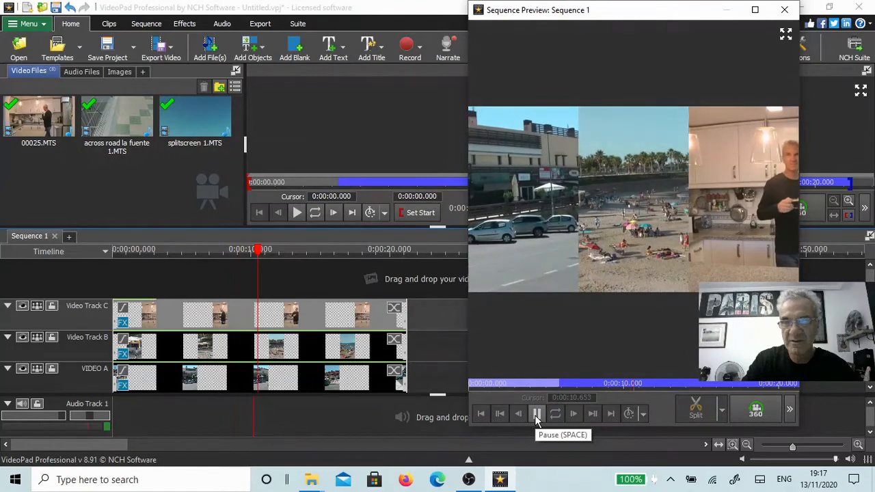
pyautogui.click(536, 413)
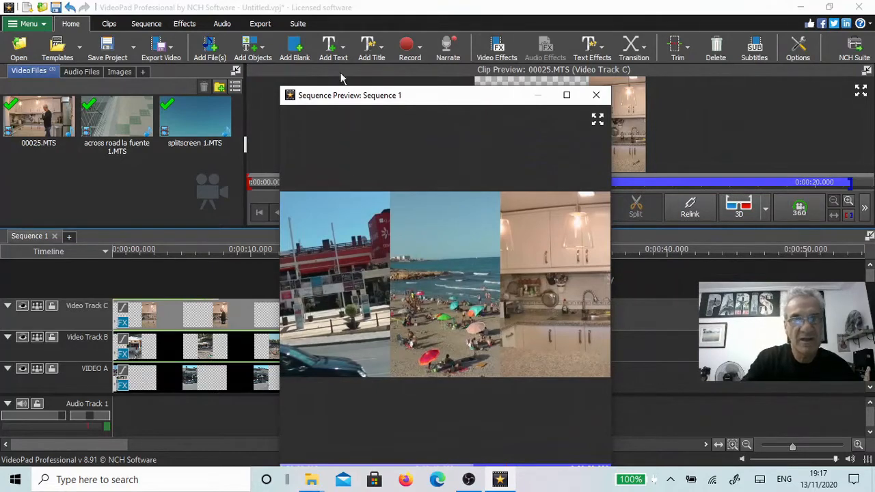
pyautogui.moveTo(333, 48)
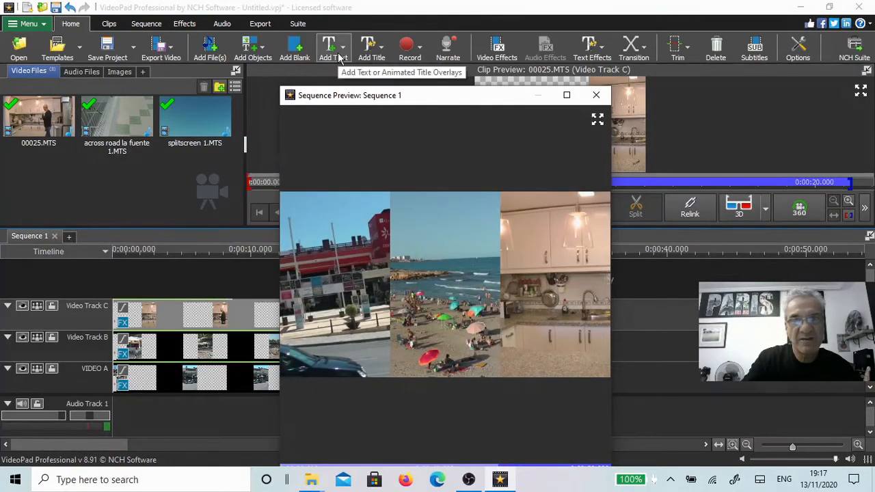
# - Add a Vertical Line drawing overlay and place it on a new Video Track 1
pyautogui.click(329, 48)
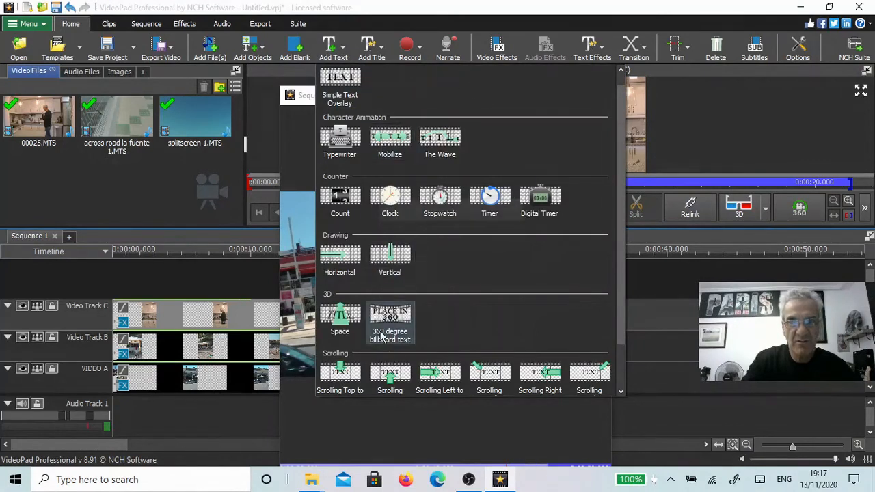
pyautogui.moveTo(340, 257)
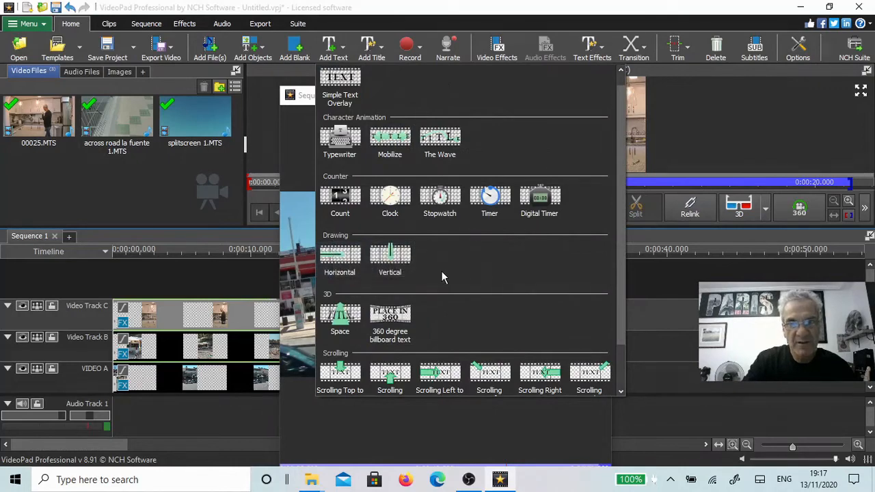
pyautogui.click(390, 259)
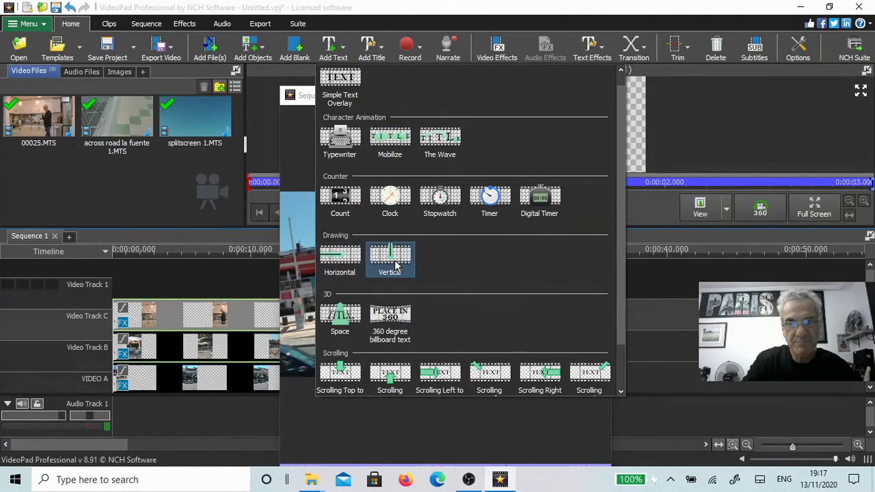
pyautogui.click(390, 260)
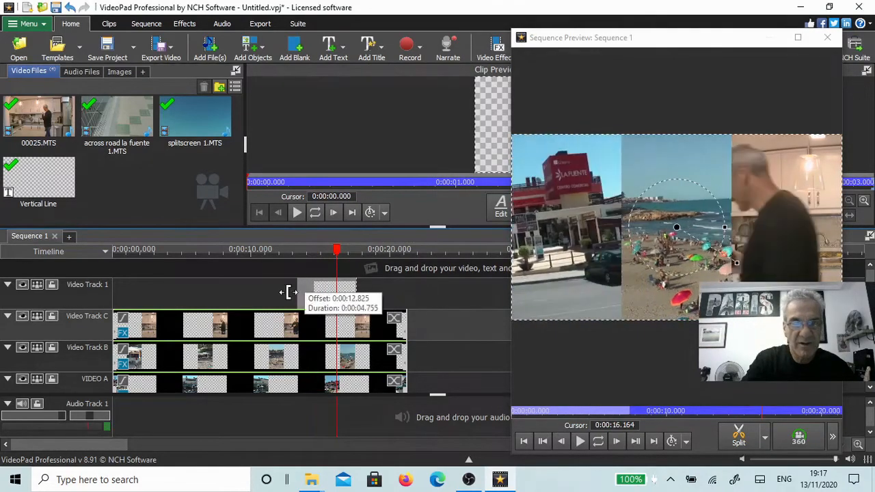
# - Move the Vertical Line clip to 0:00 and stretch it to the split-screen clips' end
pyautogui.moveTo(335, 293); pyautogui.dragTo(123, 293)
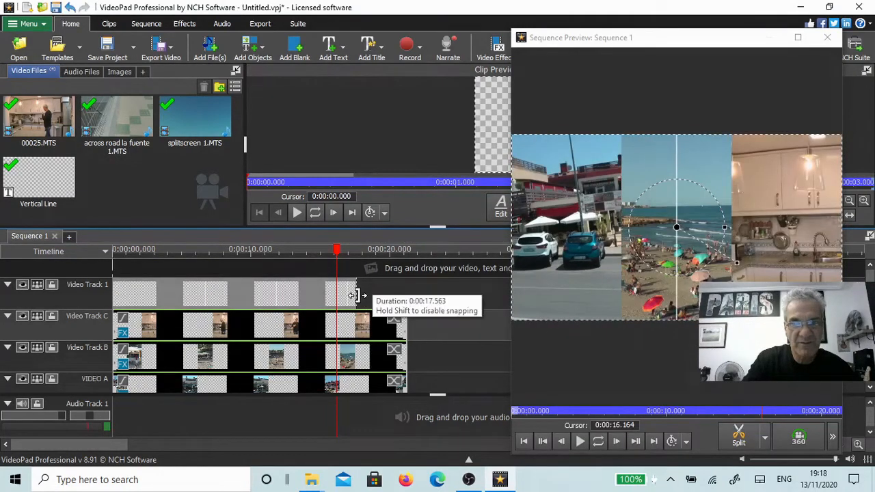
pyautogui.moveTo(356, 295); pyautogui.dragTo(407, 296)
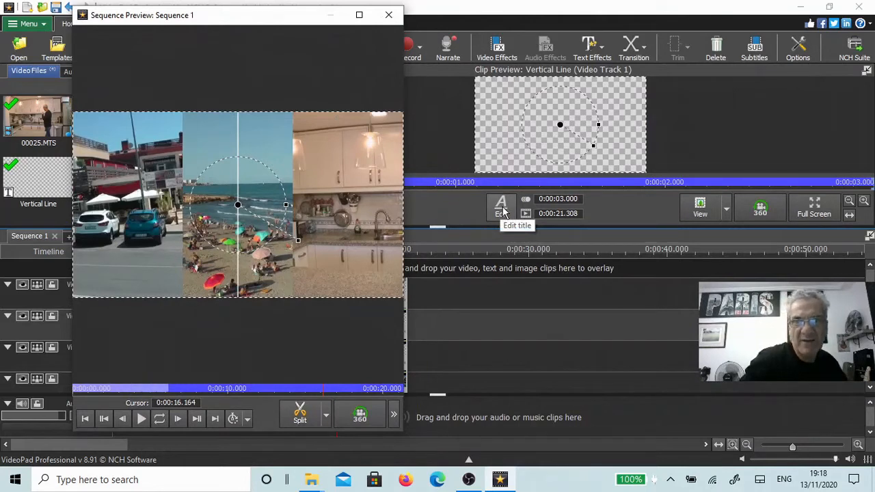
# - Set the first vertical line to width 2.00 and horizontal offset 34
pyautogui.click(501, 208)
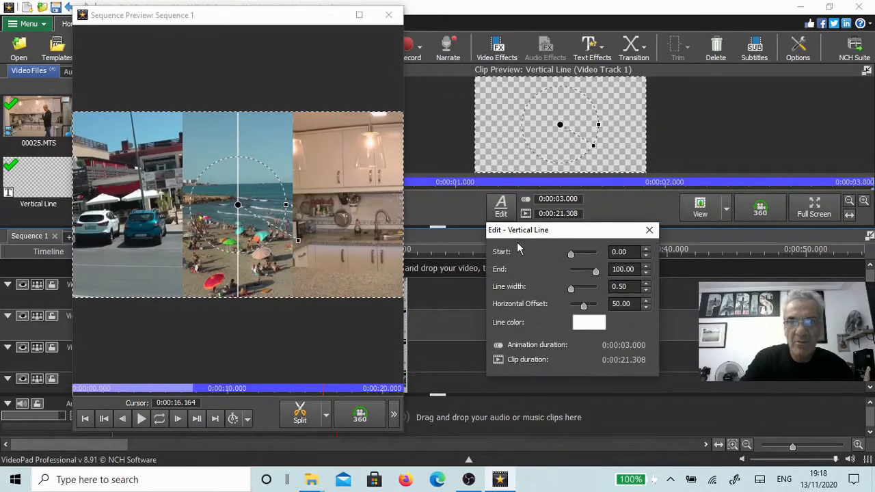
pyautogui.moveTo(562, 236)
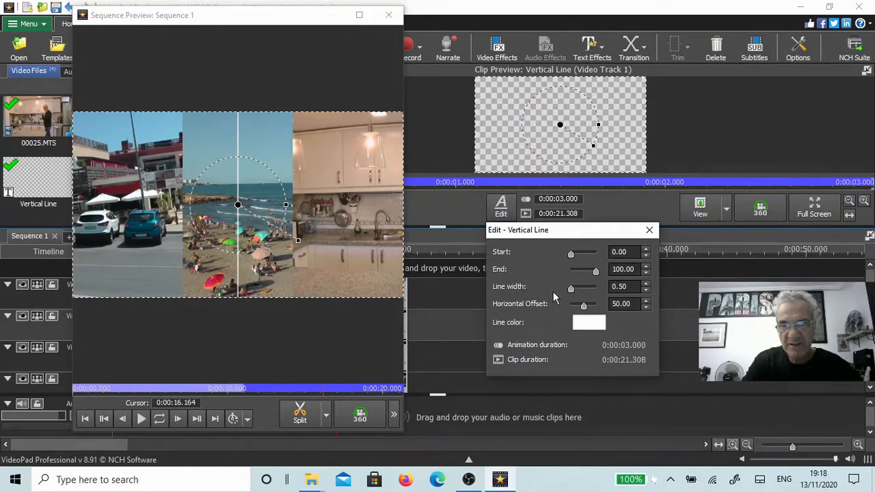
pyautogui.moveTo(584, 293)
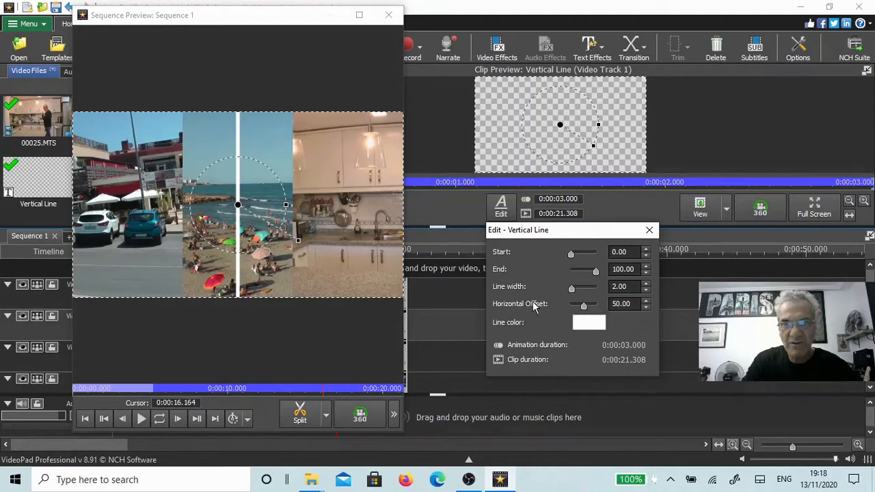
pyautogui.moveTo(581, 304)
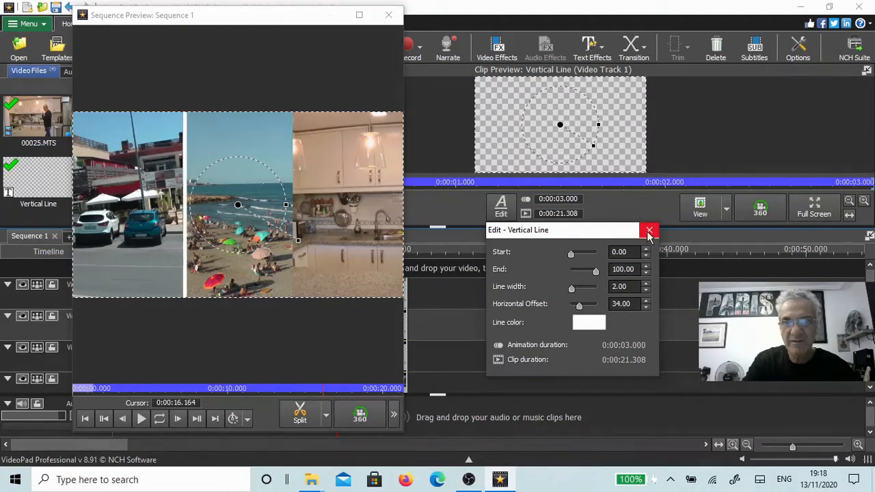
pyautogui.click(389, 15)
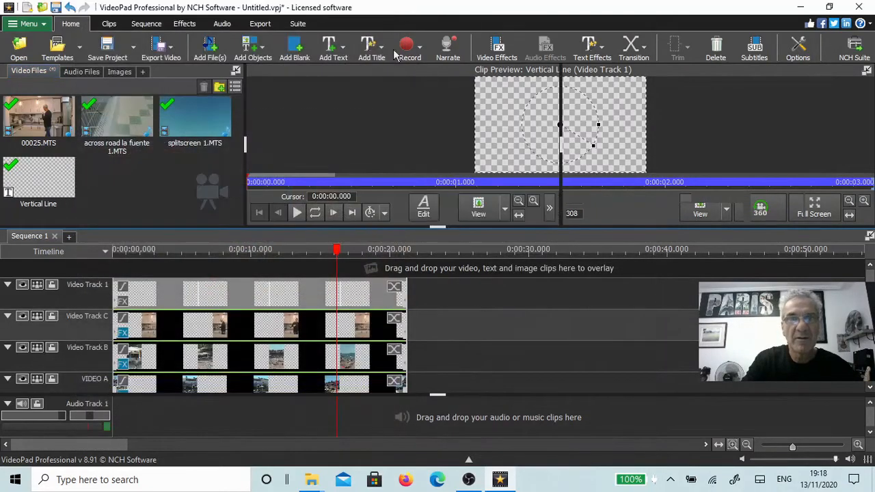
# - Add Vertical Line (1) on Video Track 2 spanning the sequence, viewed in a larger preview
pyautogui.click(329, 48)
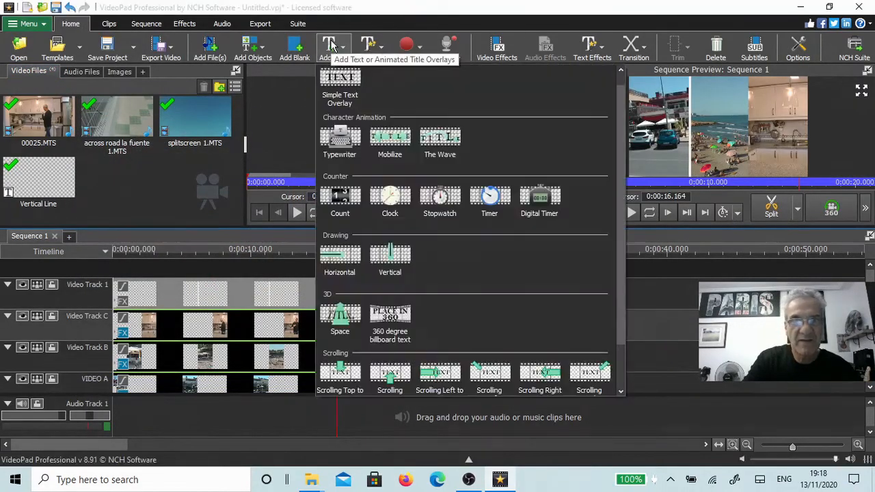
pyautogui.moveTo(389, 257)
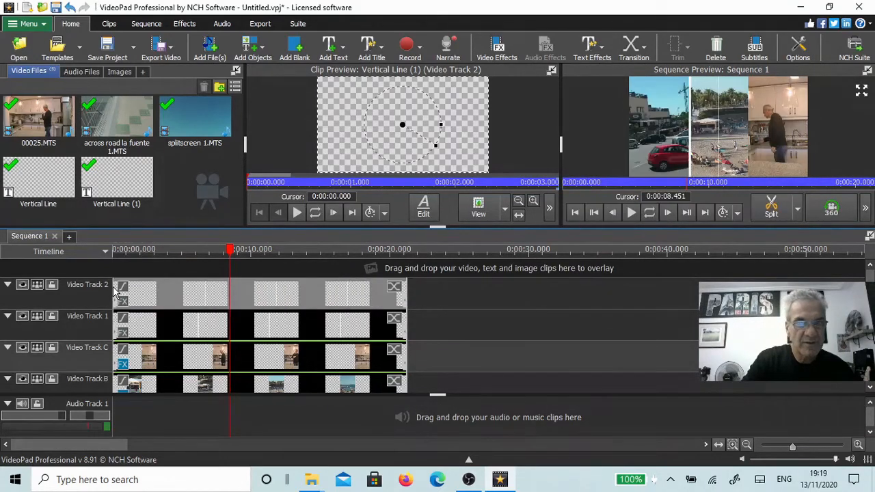
pyautogui.click(866, 71)
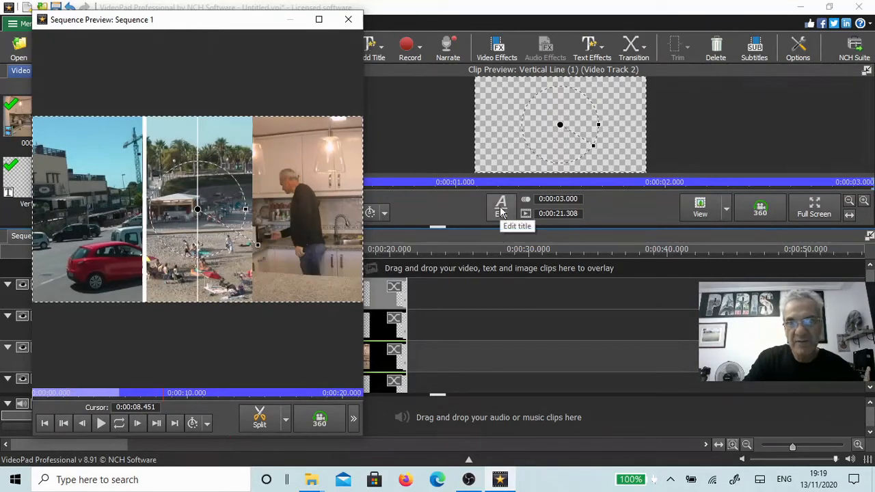
# - Set Vertical Line (1) to width 2.00 and horizontal offset 67
pyautogui.click(501, 207)
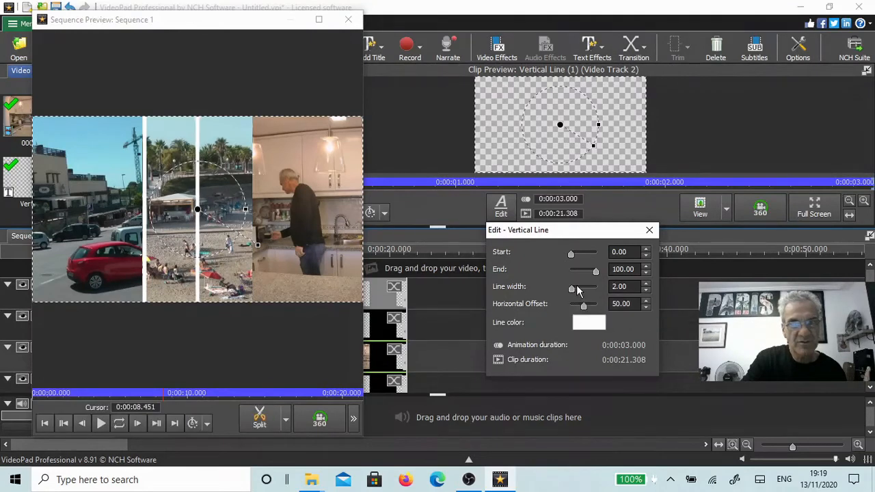
pyautogui.moveTo(450, 290)
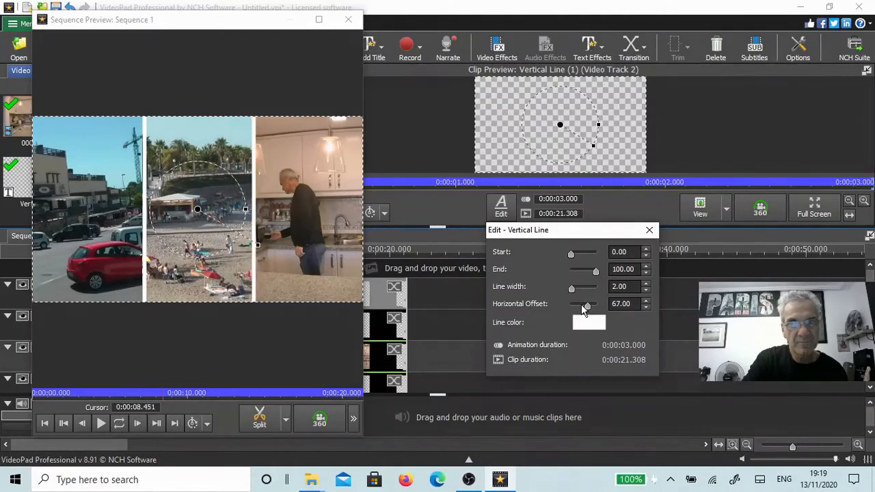
pyautogui.click(649, 230)
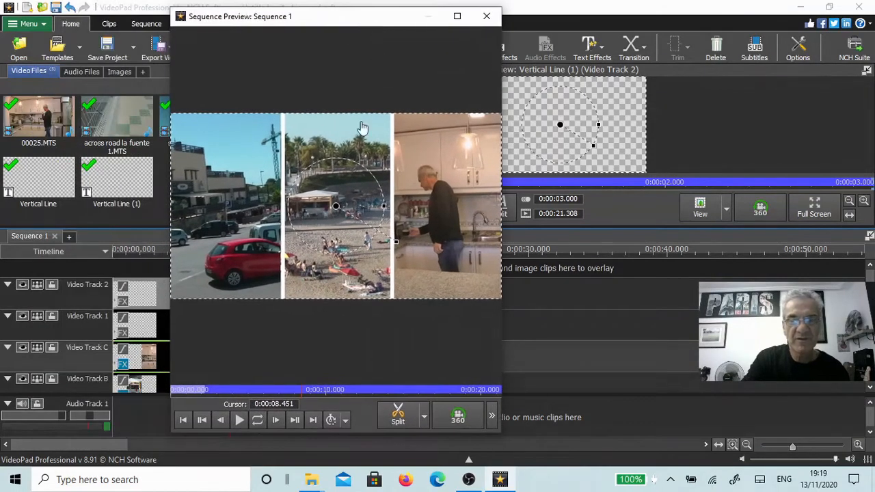
# - Replay the three-panel split screen with both white dividers from the start, then close the separate preview
pyautogui.click(182, 420)
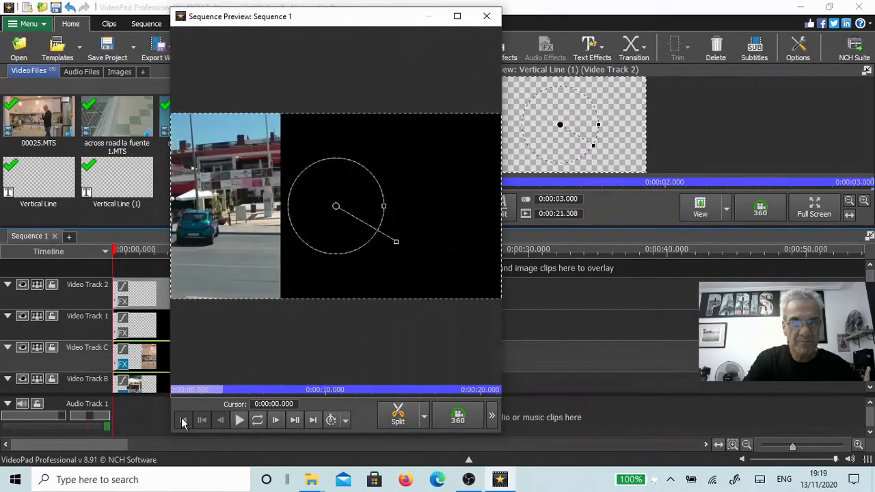
pyautogui.moveTo(239, 420)
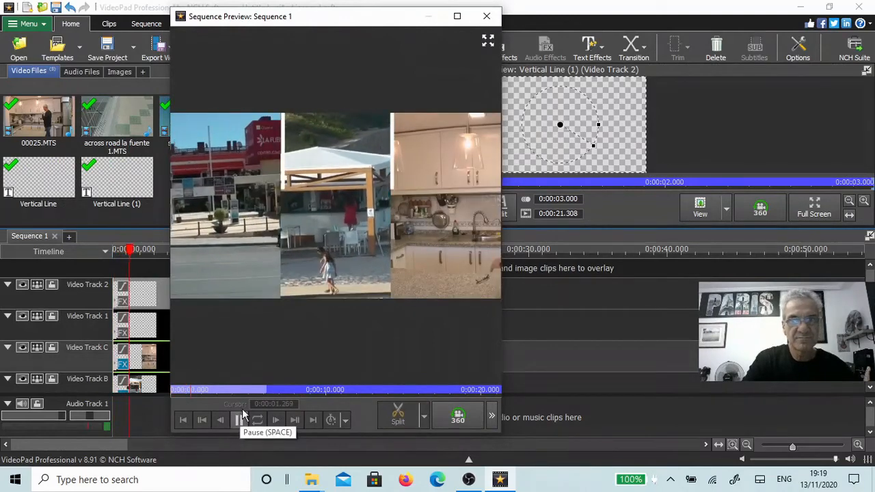
pyautogui.click(239, 420)
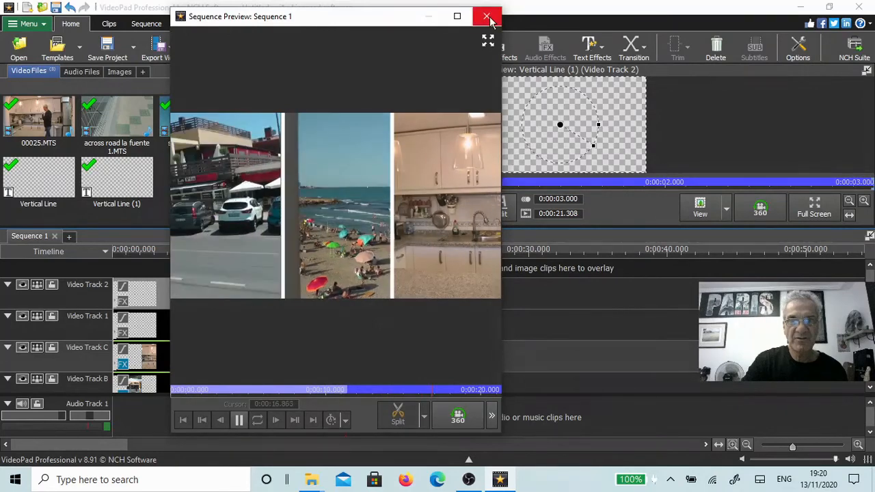
pyautogui.click(487, 16)
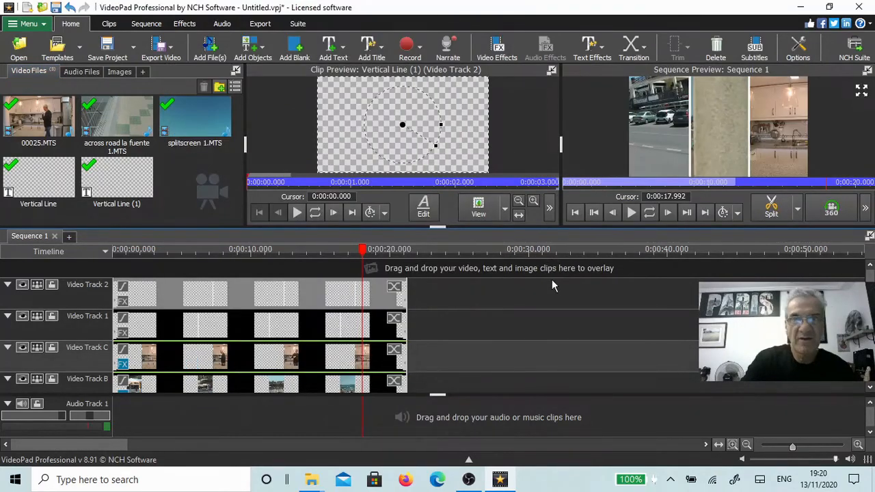